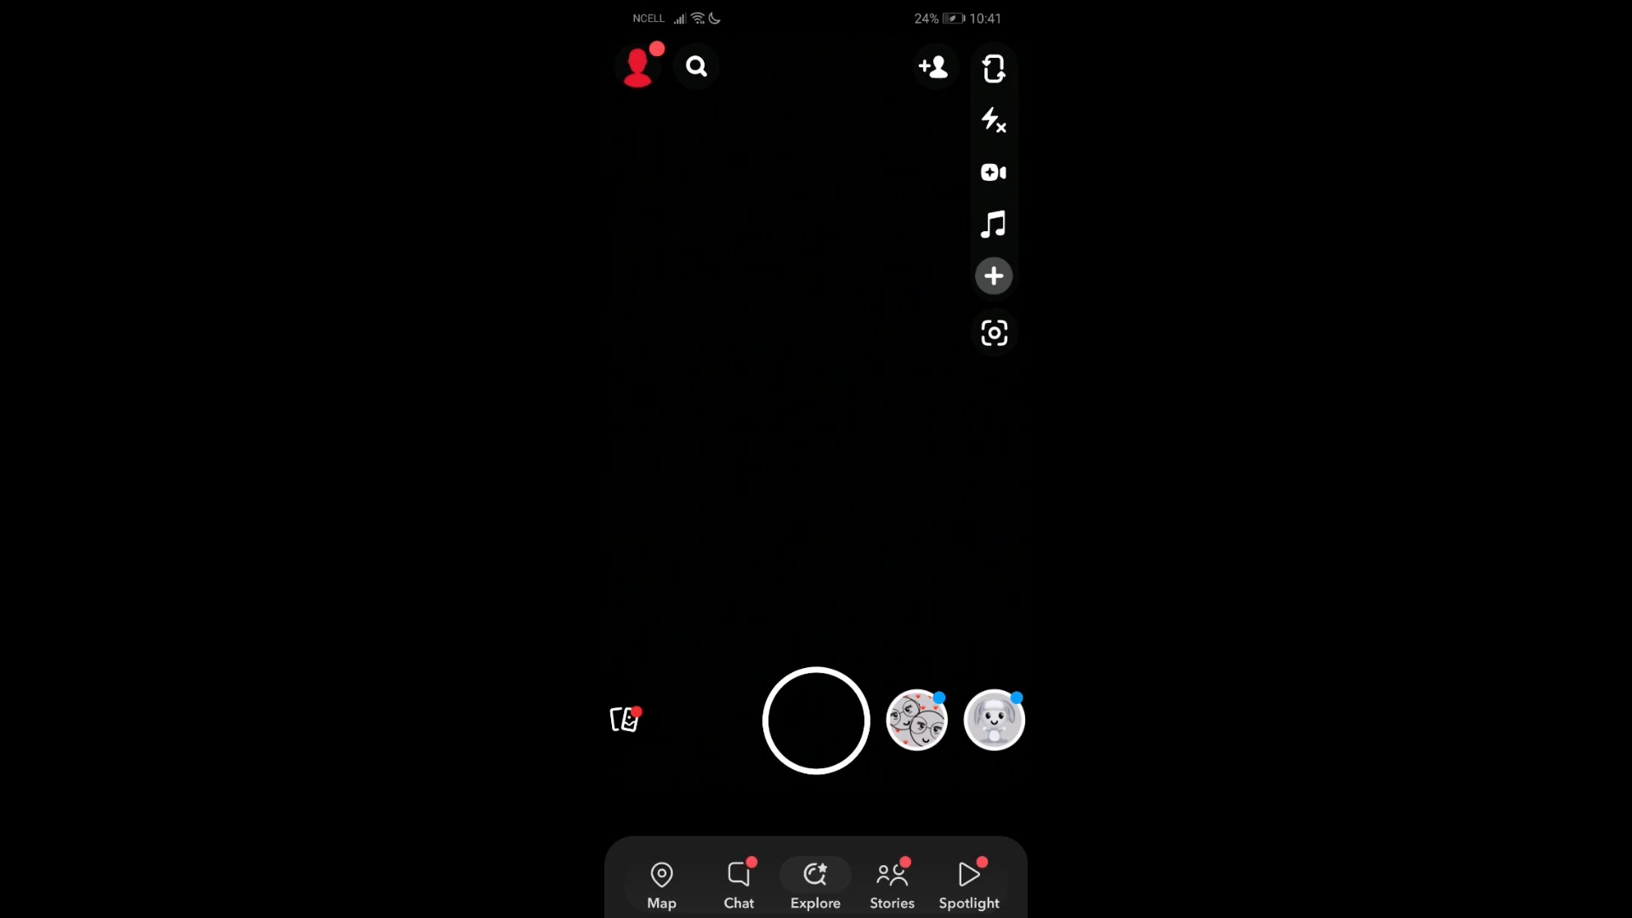
- Go from the camera screen to My AI's profile page
click(738, 882)
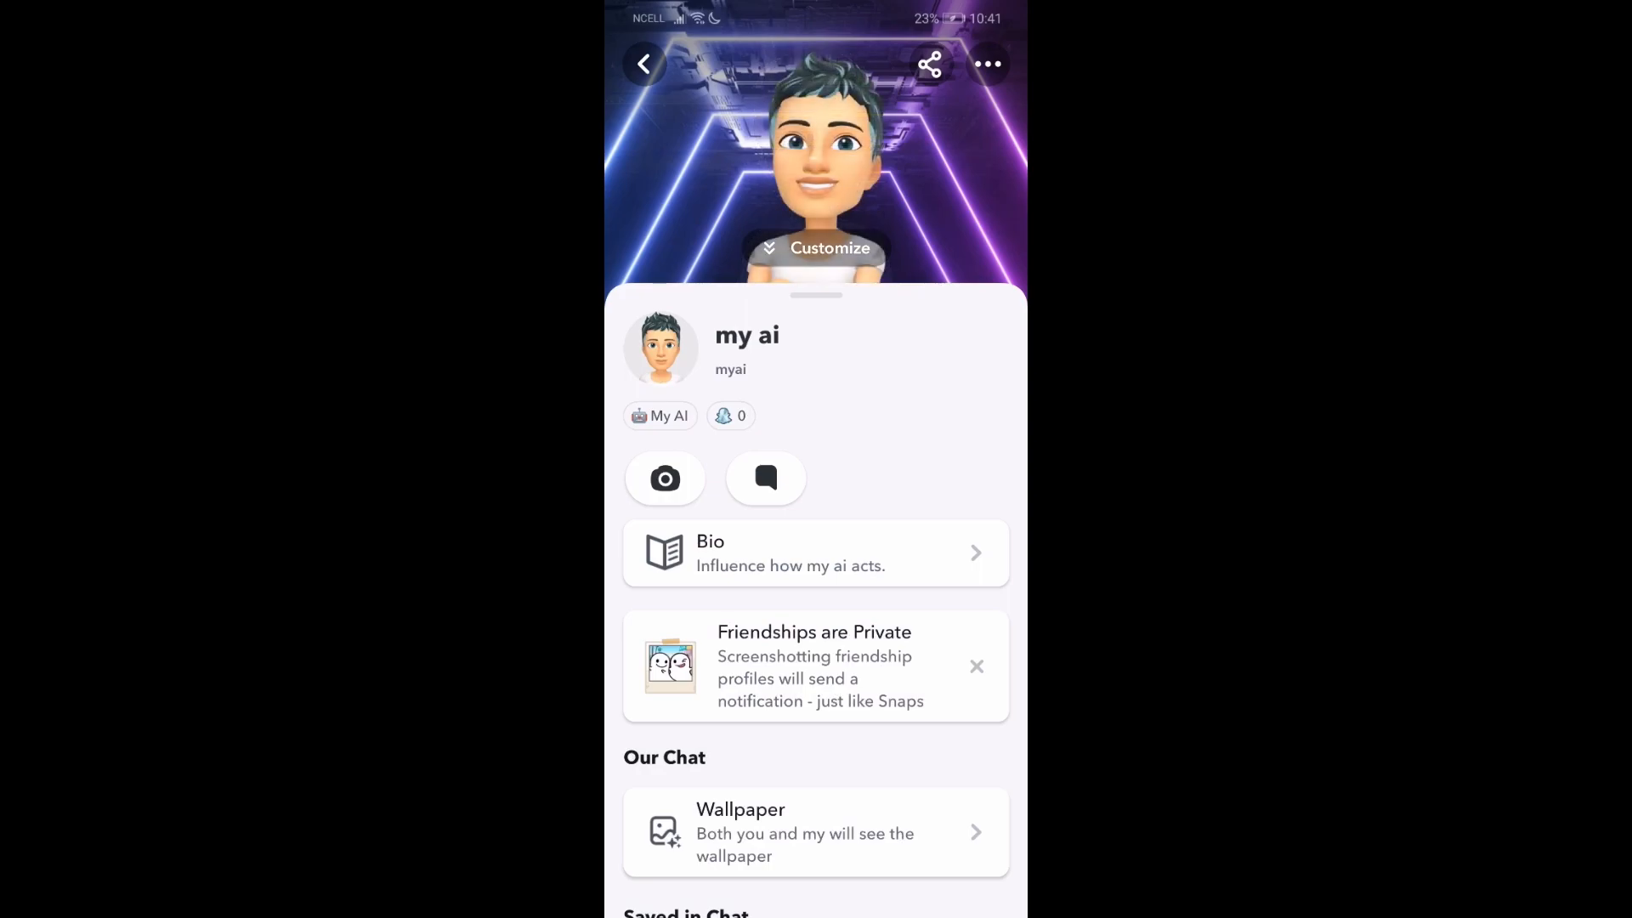
- Open Avatar Settings from the My AI profile's three-dot menu
click(986, 64)
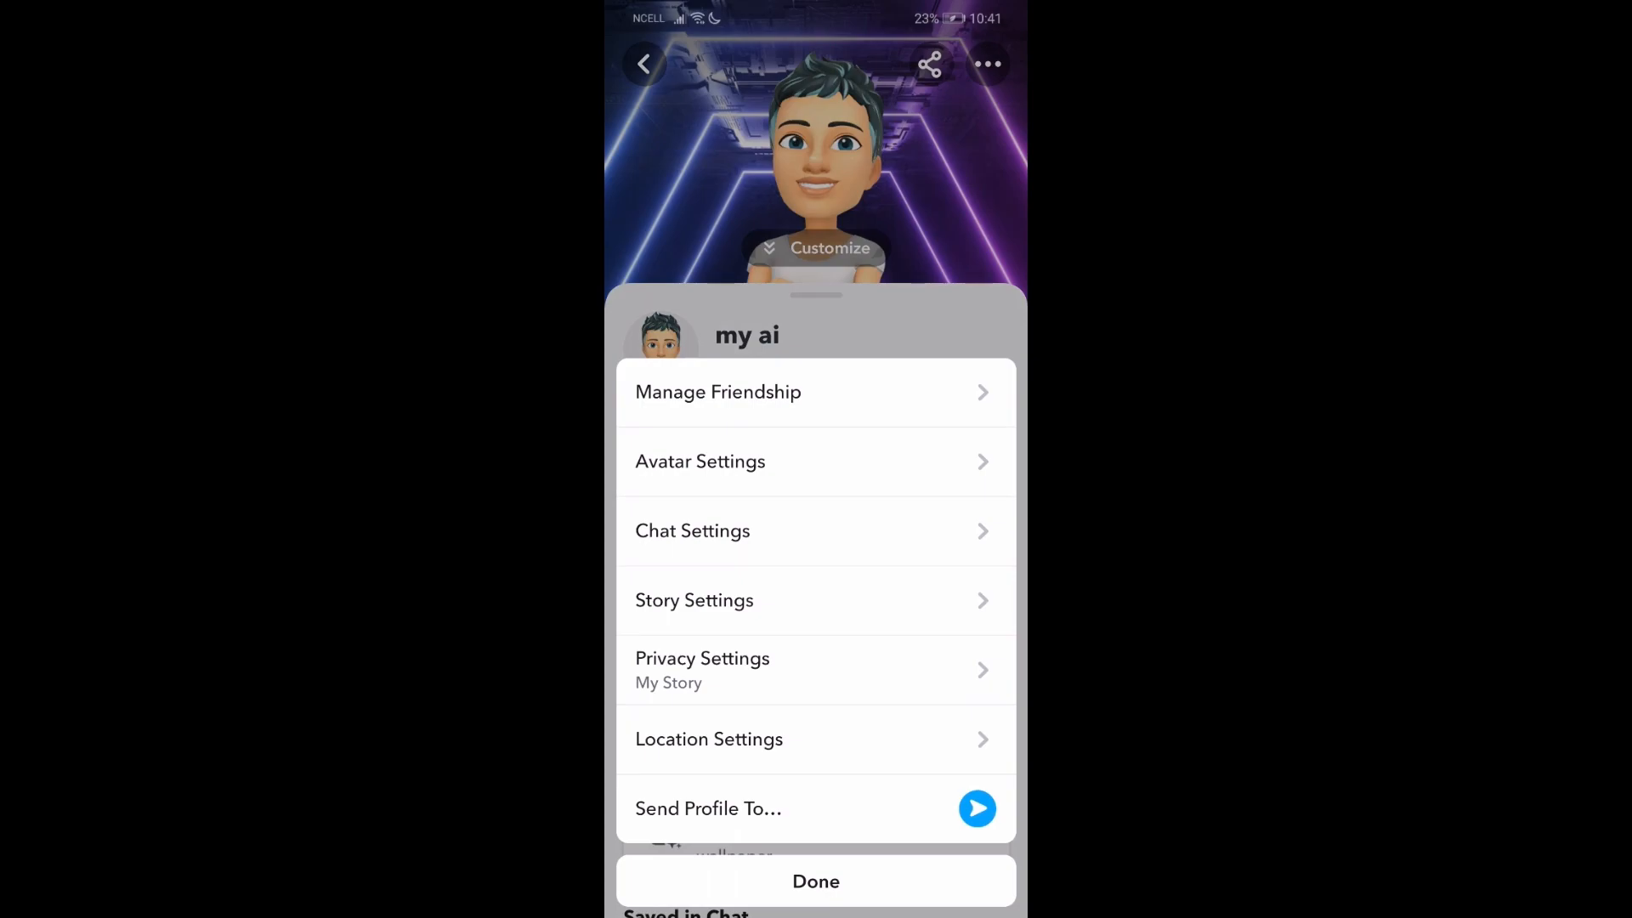
click(700, 461)
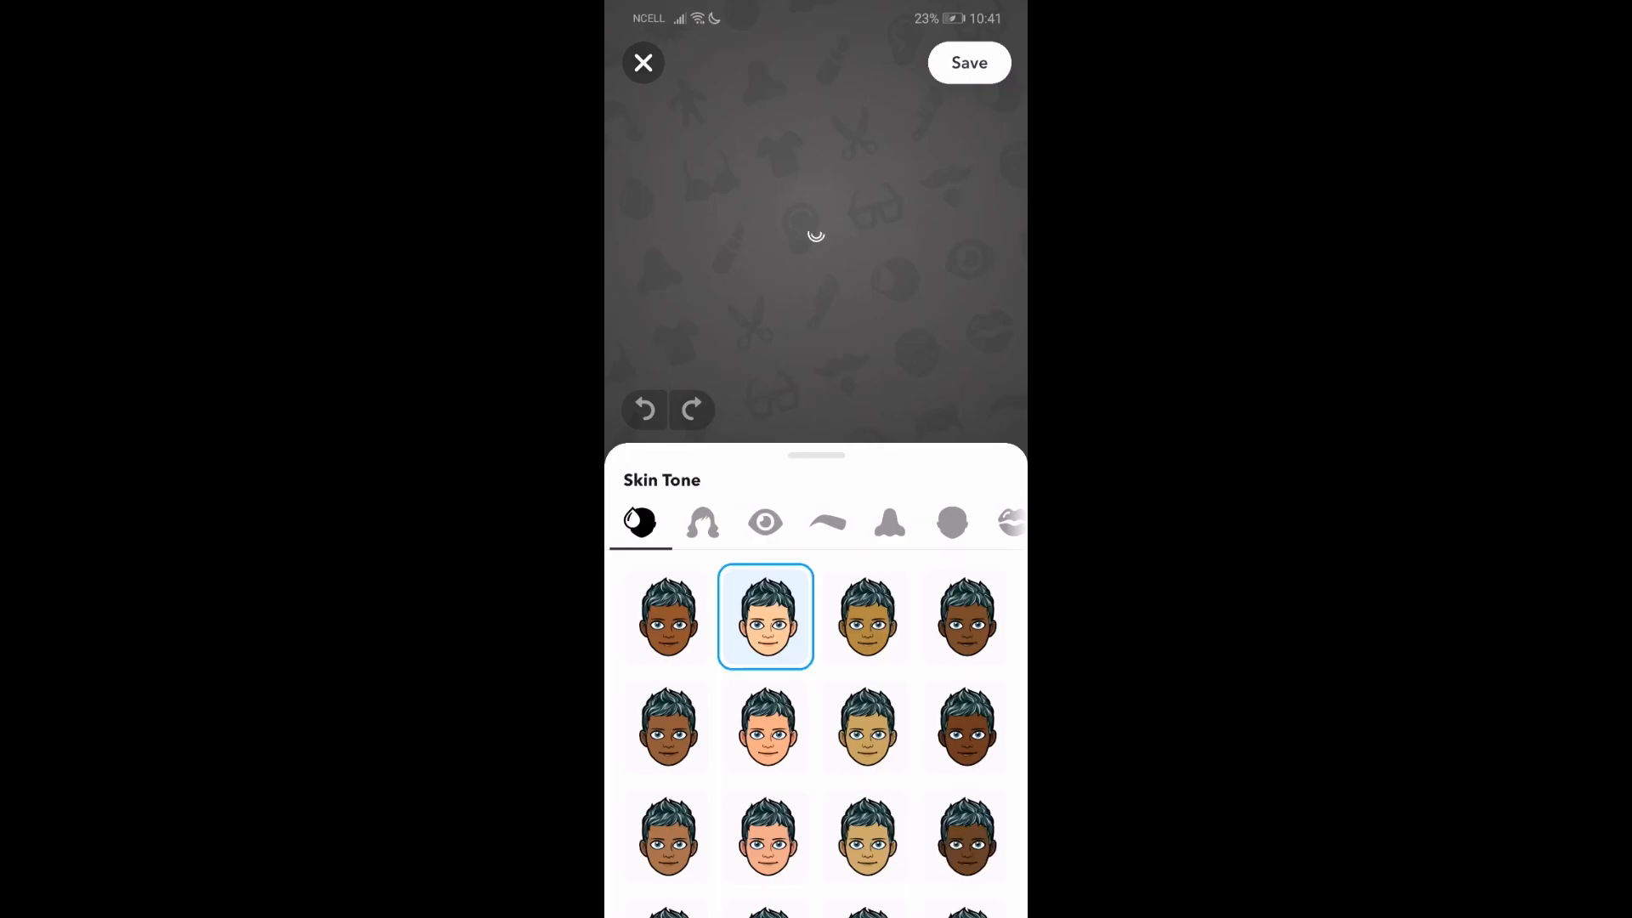
- Choose the long teal-tipped hairstyle for My AI's avatar
click(701, 521)
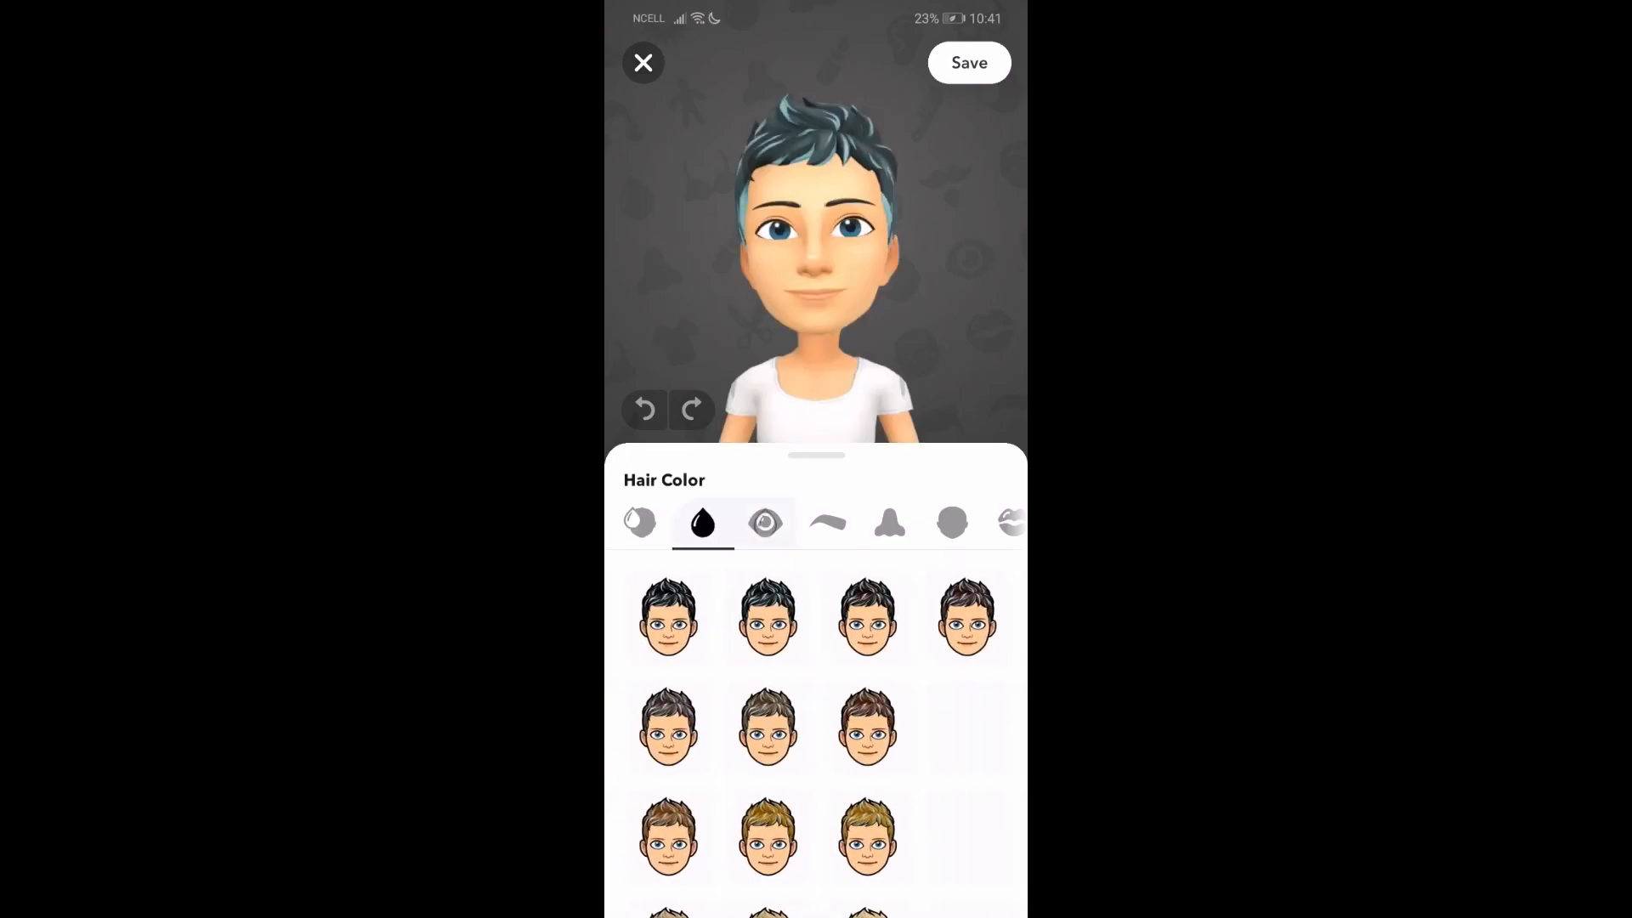
click(765, 523)
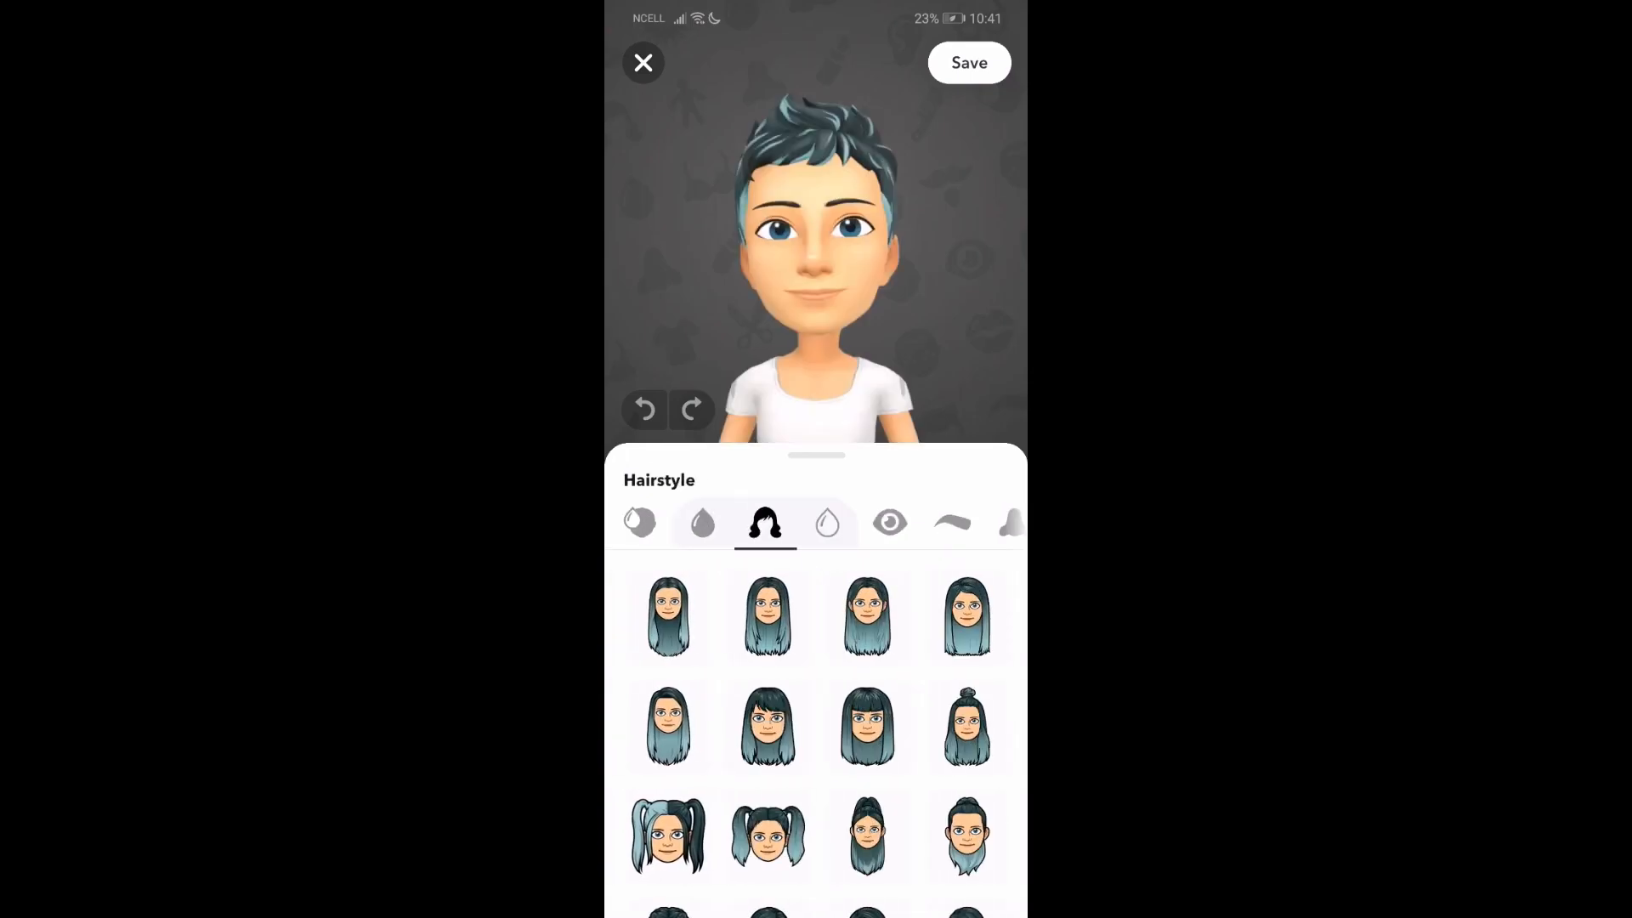
scroll(down, 3)
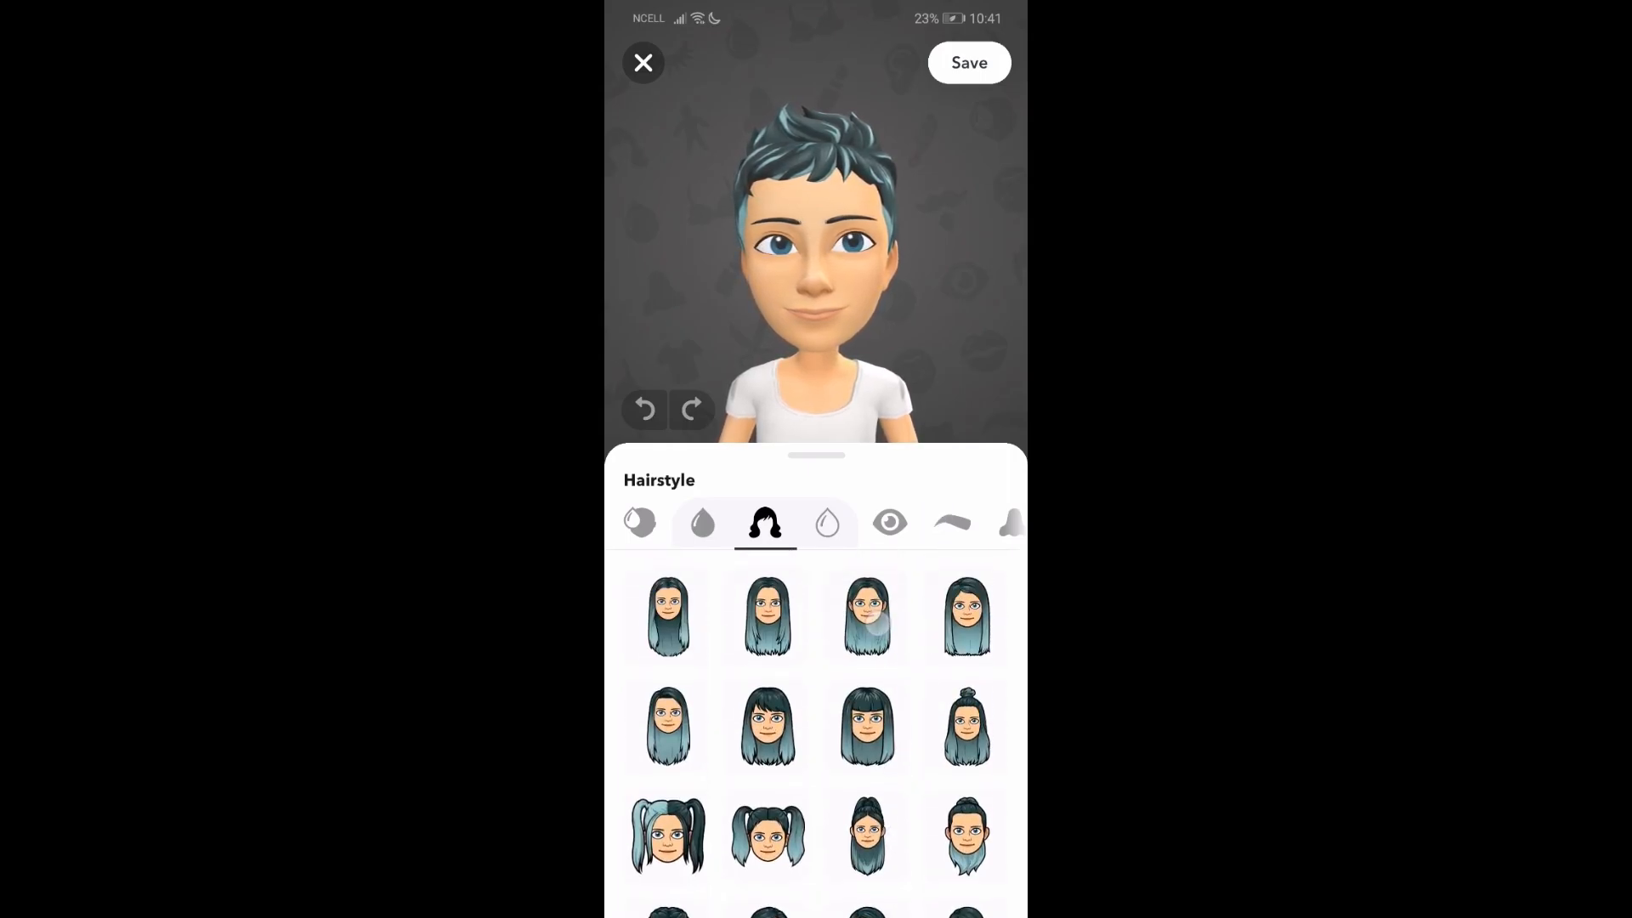
click(866, 615)
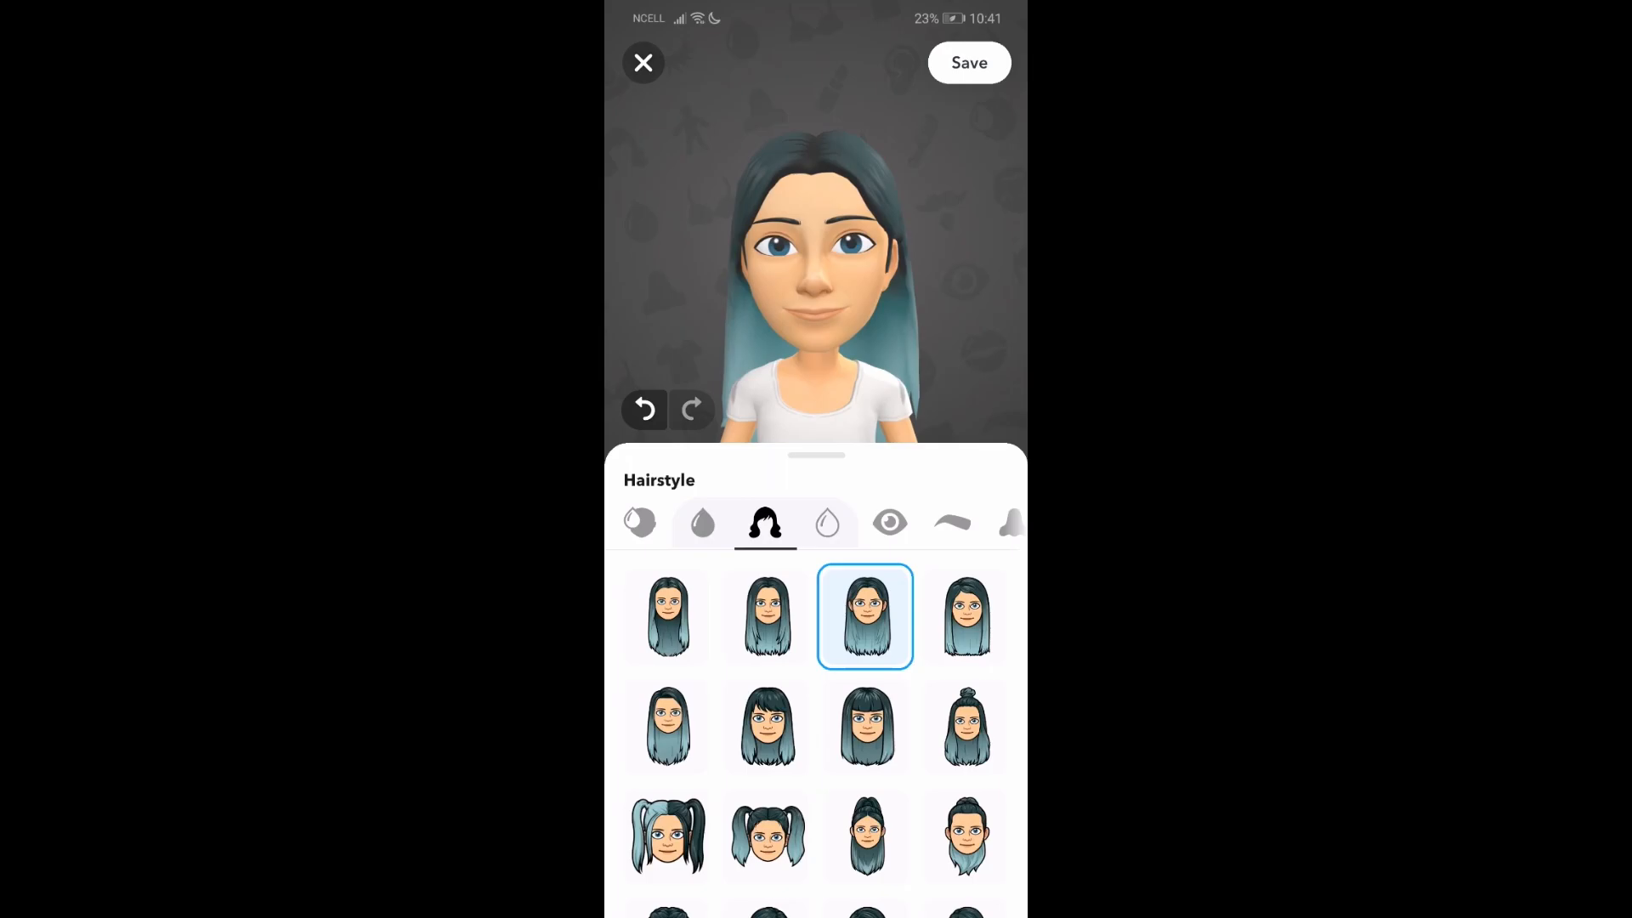
- Save the new avatar look and return to My AI's profile avatar view
click(967, 62)
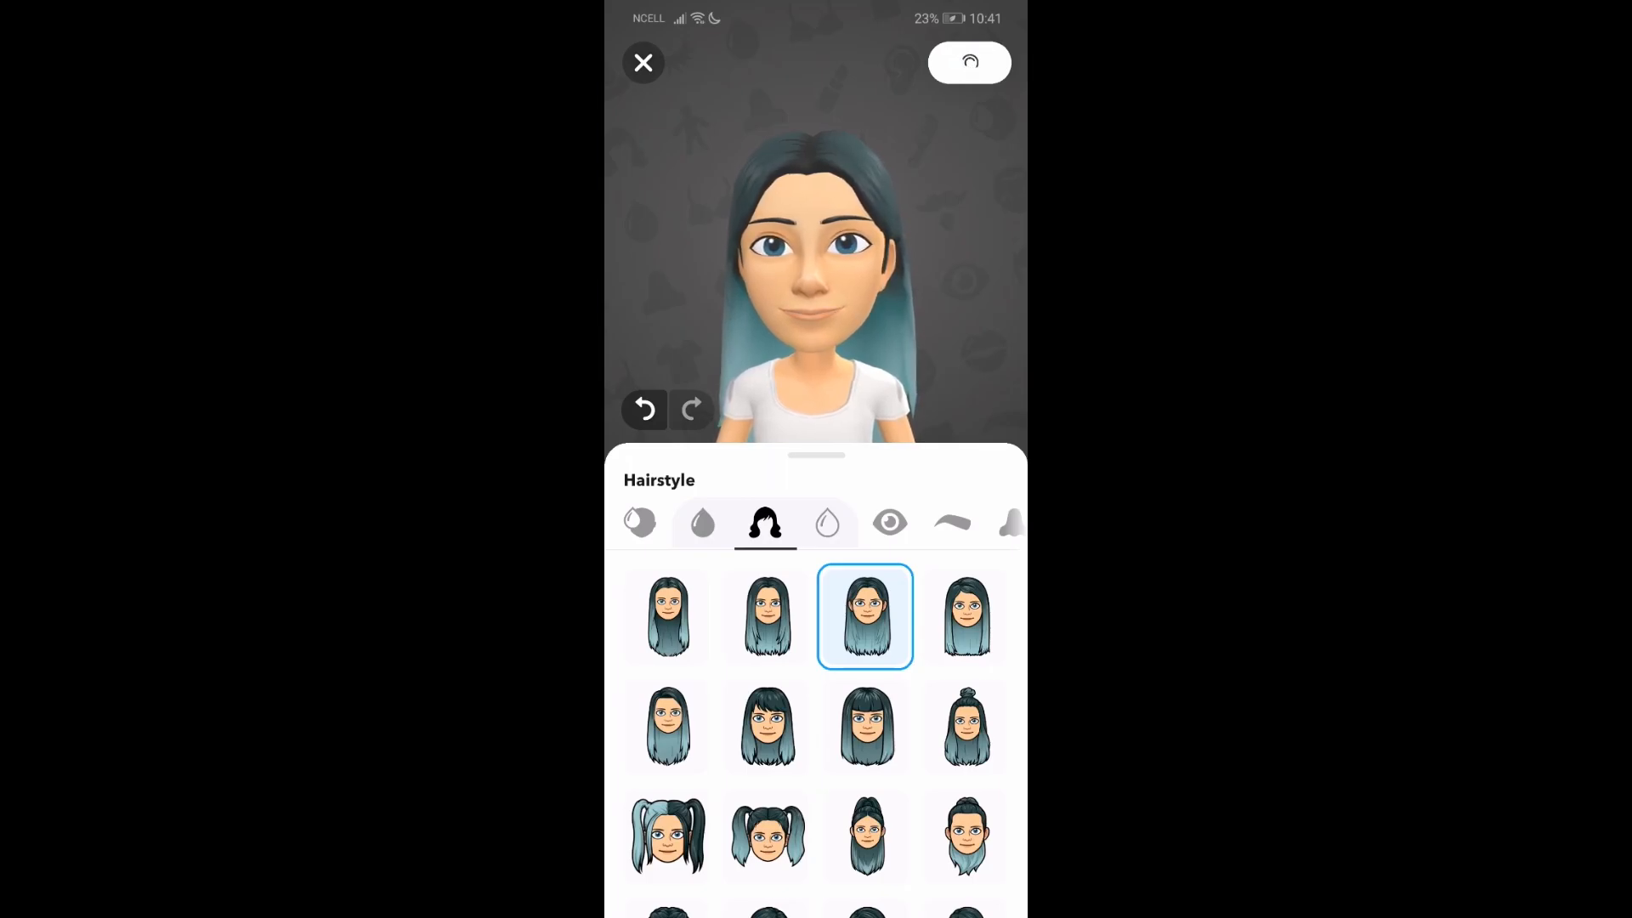
click(644, 62)
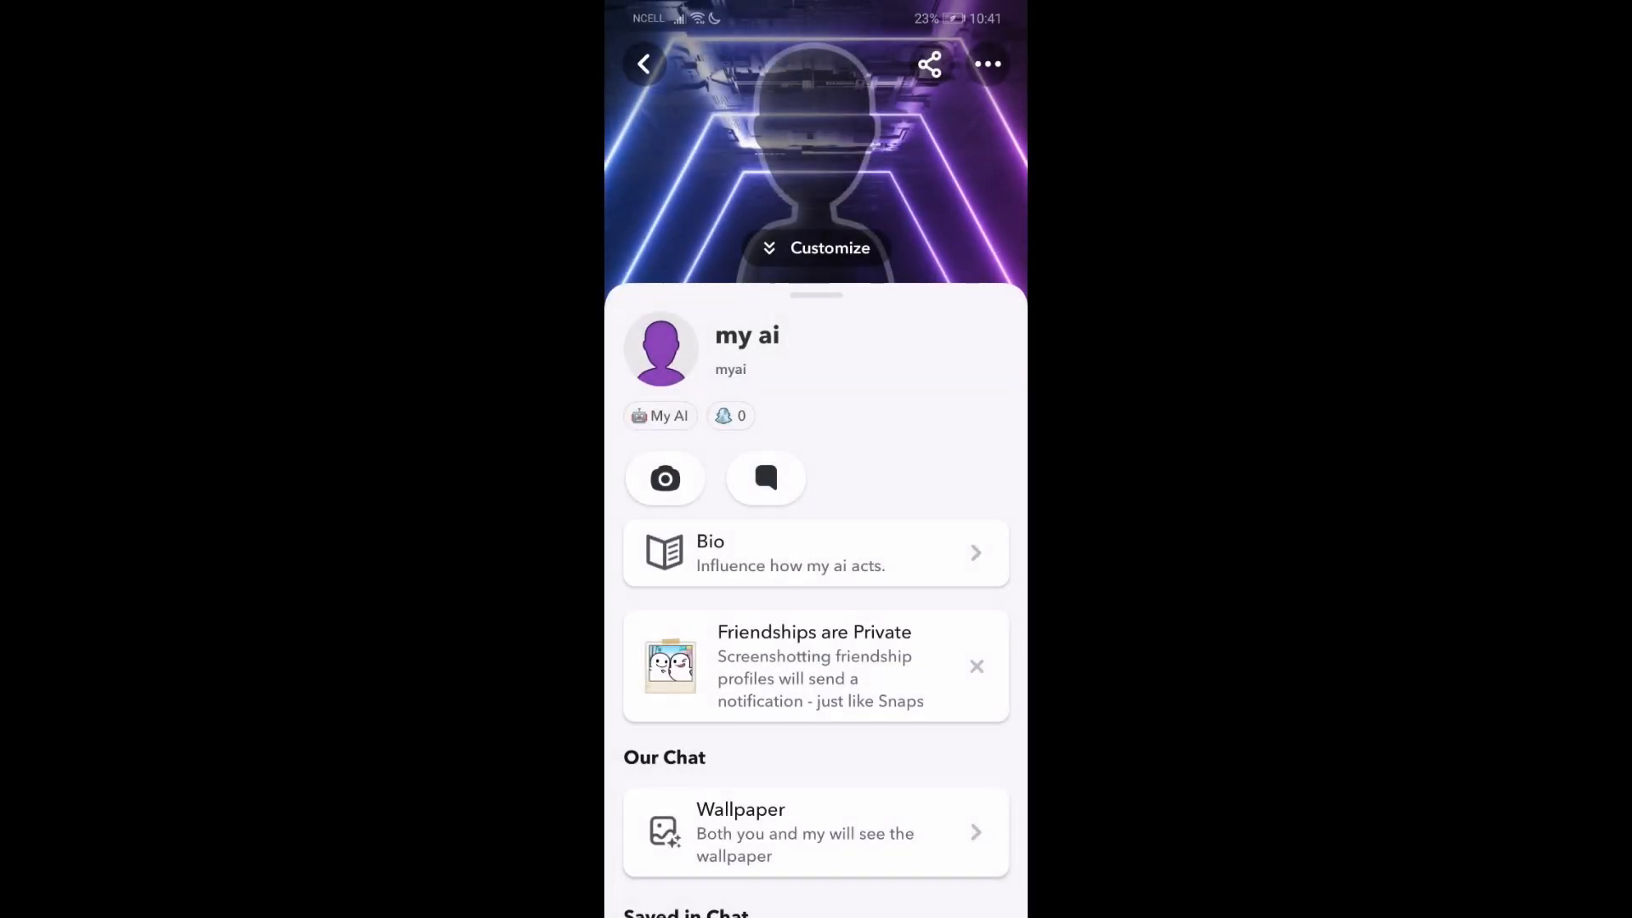
click(816, 247)
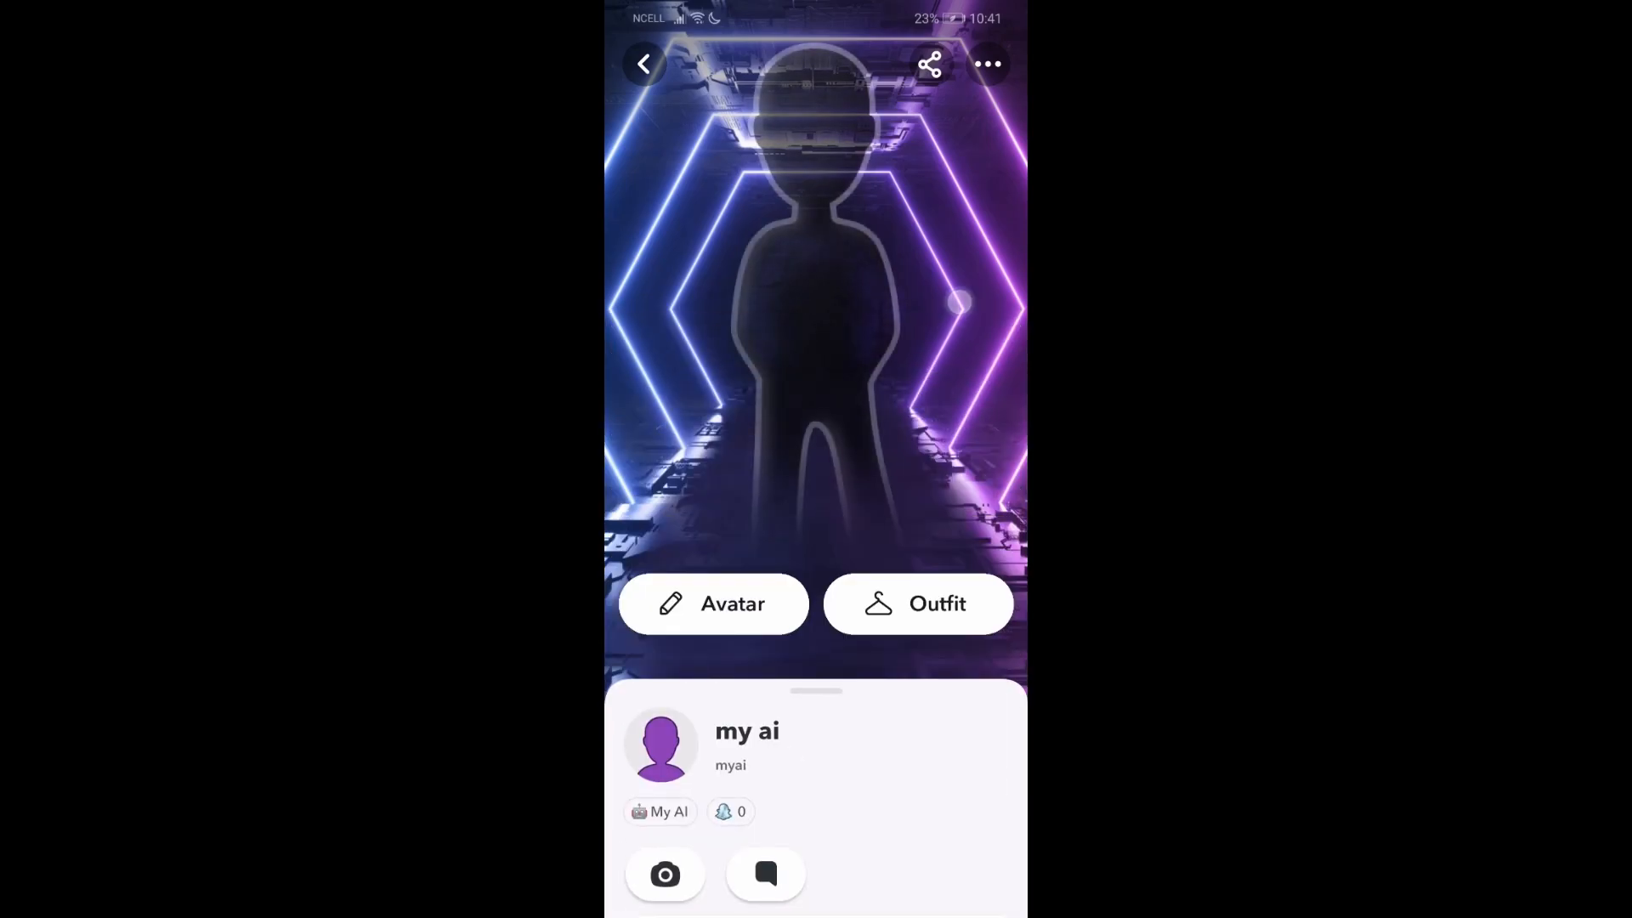